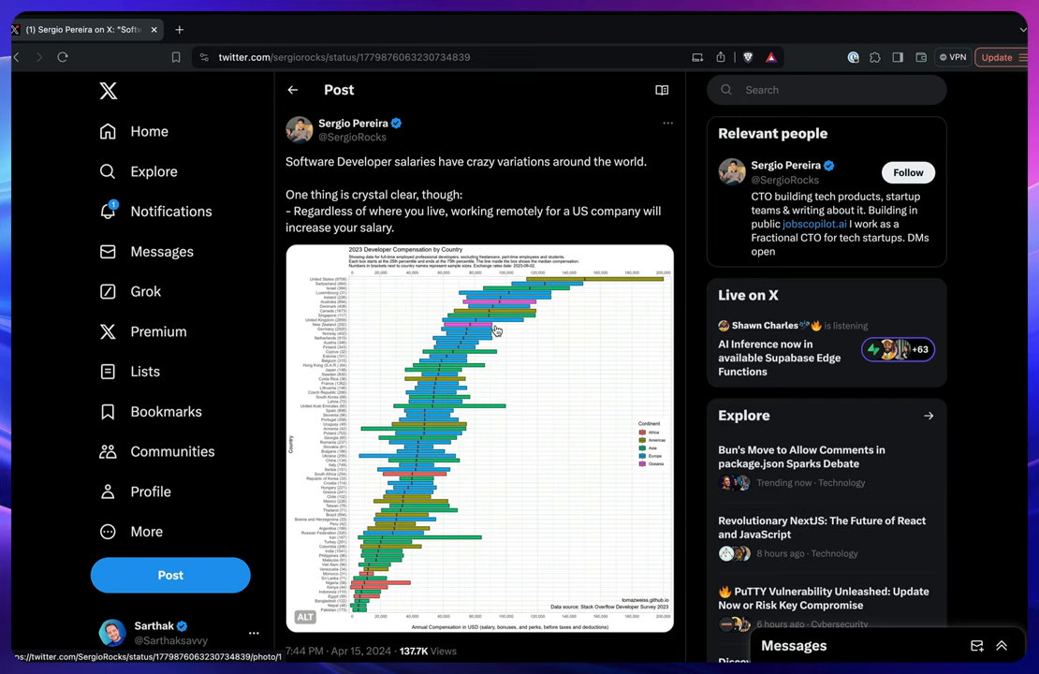
{"action": "mouse_move", "coordinate": [527, 348]}
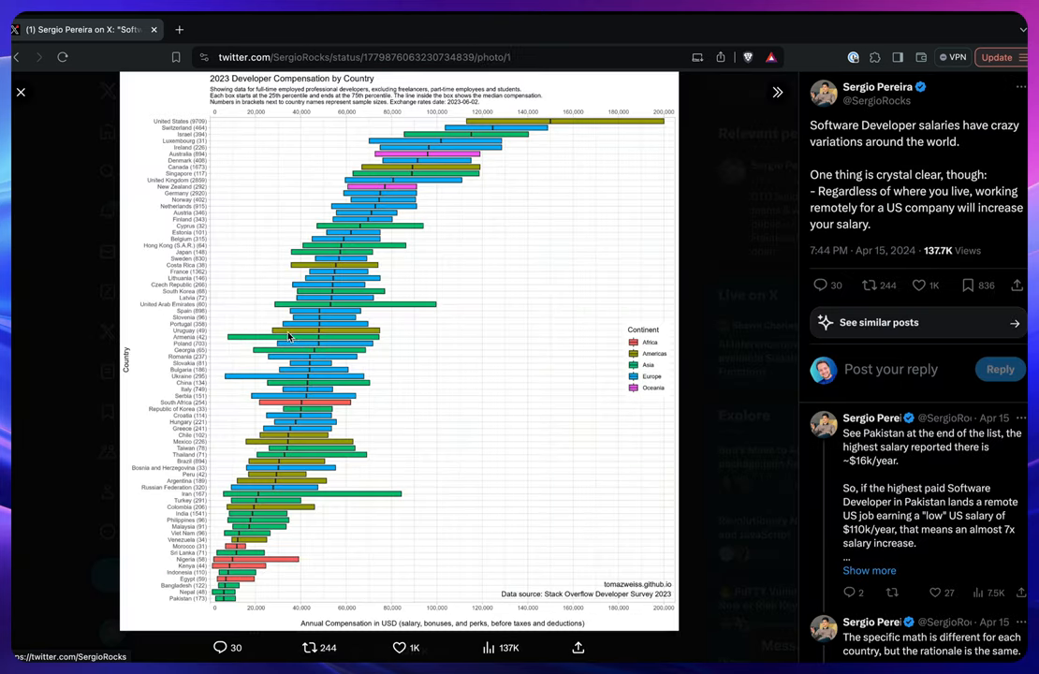
{"action": "mouse_move", "coordinate": [209, 325]}
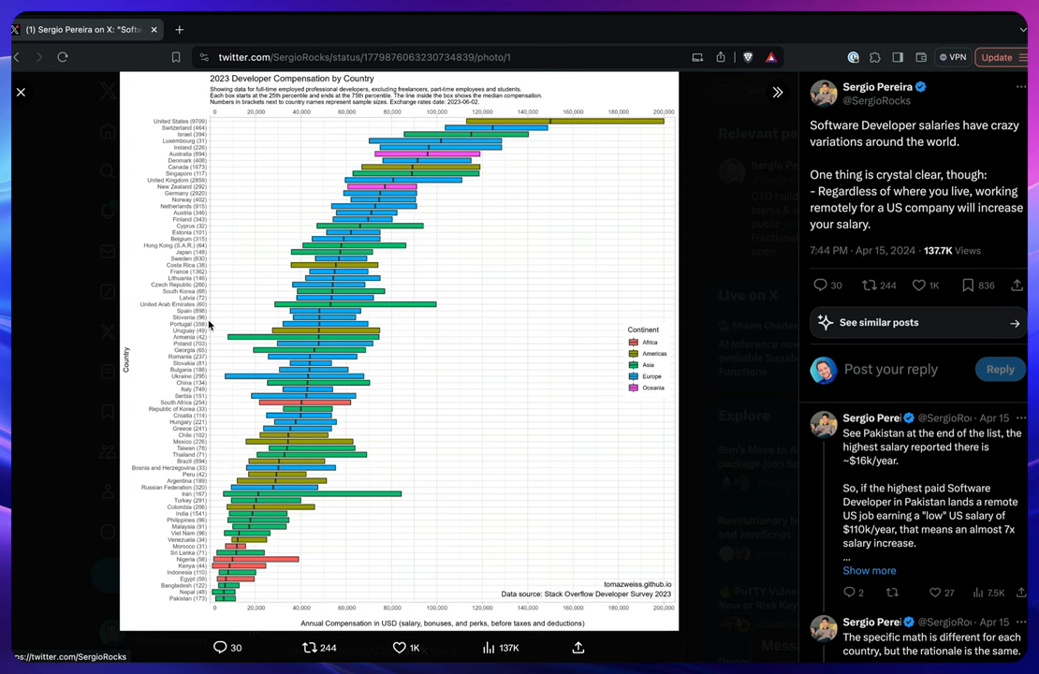
{"action": "mouse_move", "coordinate": [410, 128]}
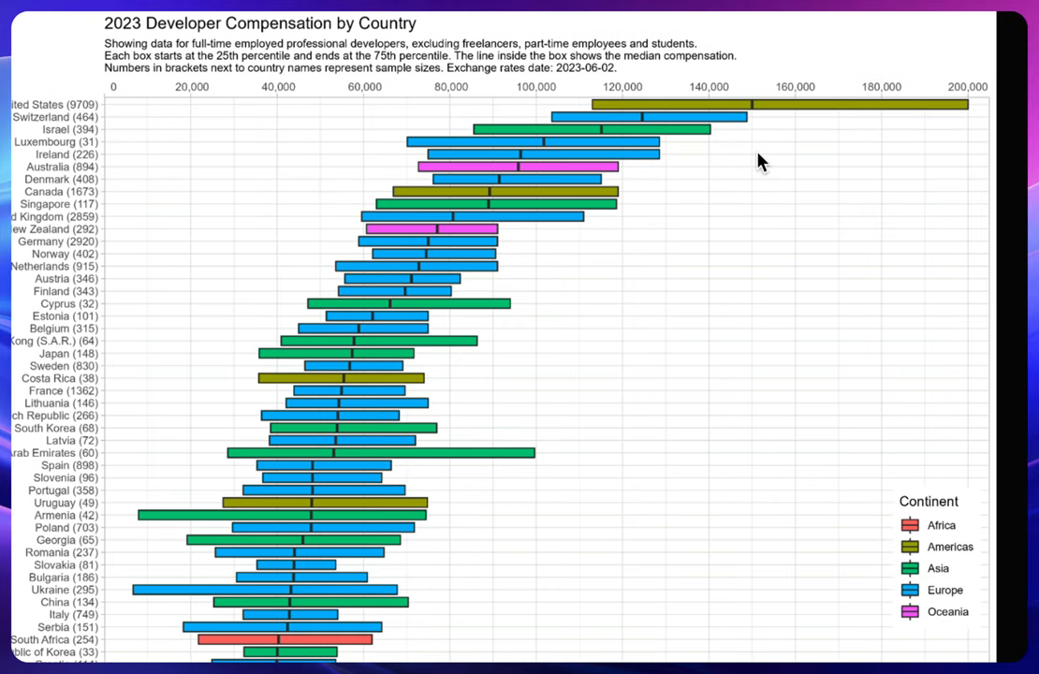
{"action": "mouse_move", "coordinate": [703, 145]}
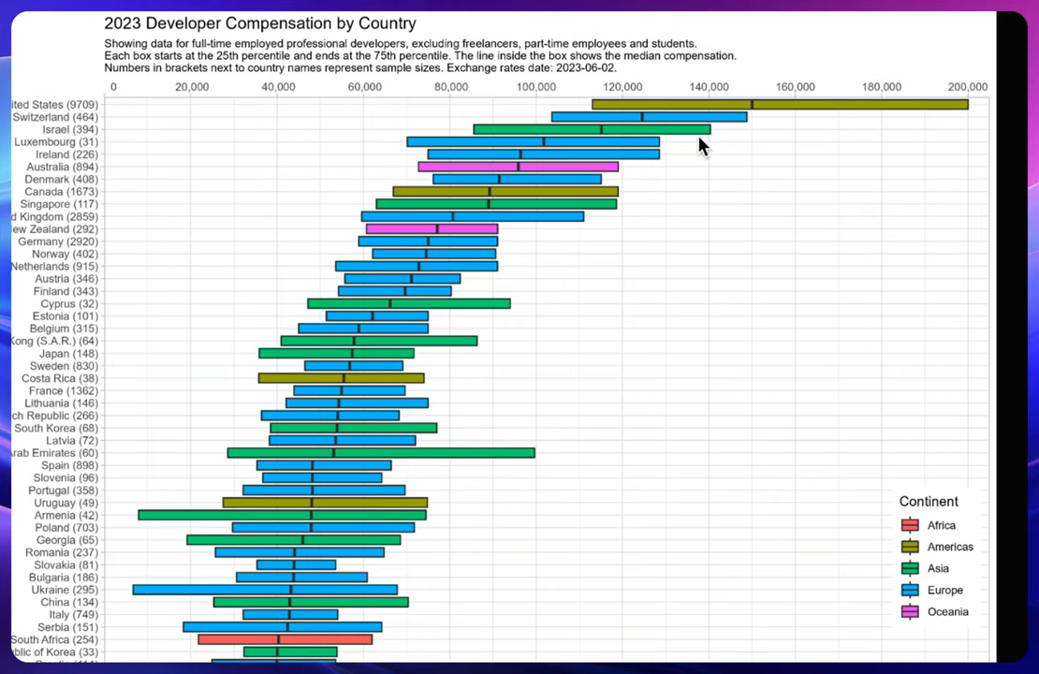
{"action": "mouse_move", "coordinate": [622, 106]}
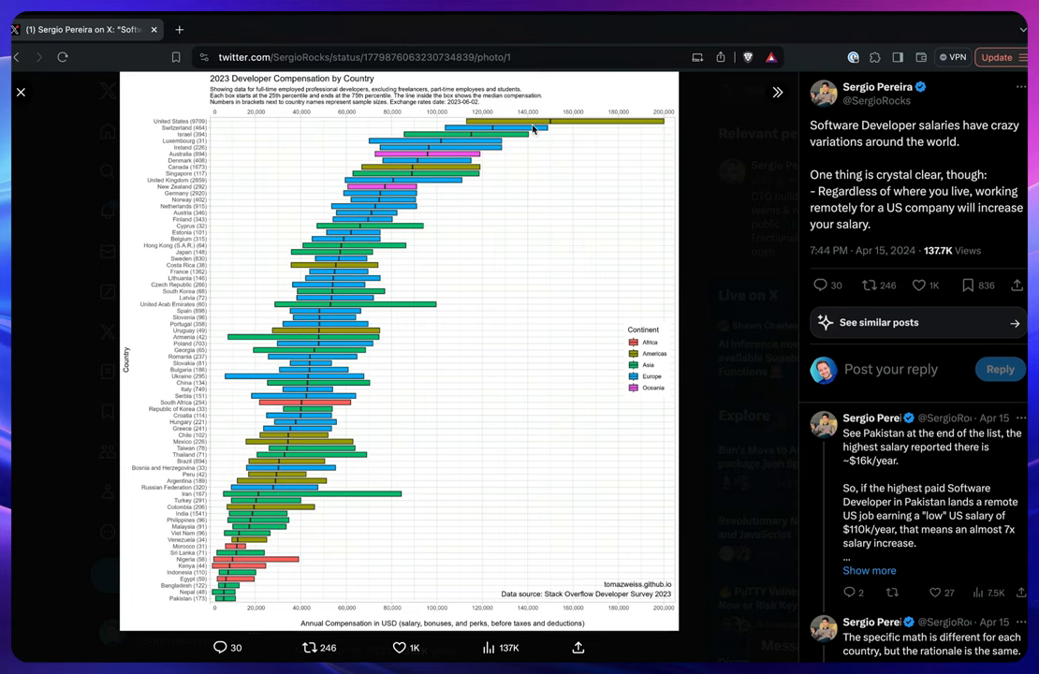
{"action": "mouse_move", "coordinate": [435, 186]}
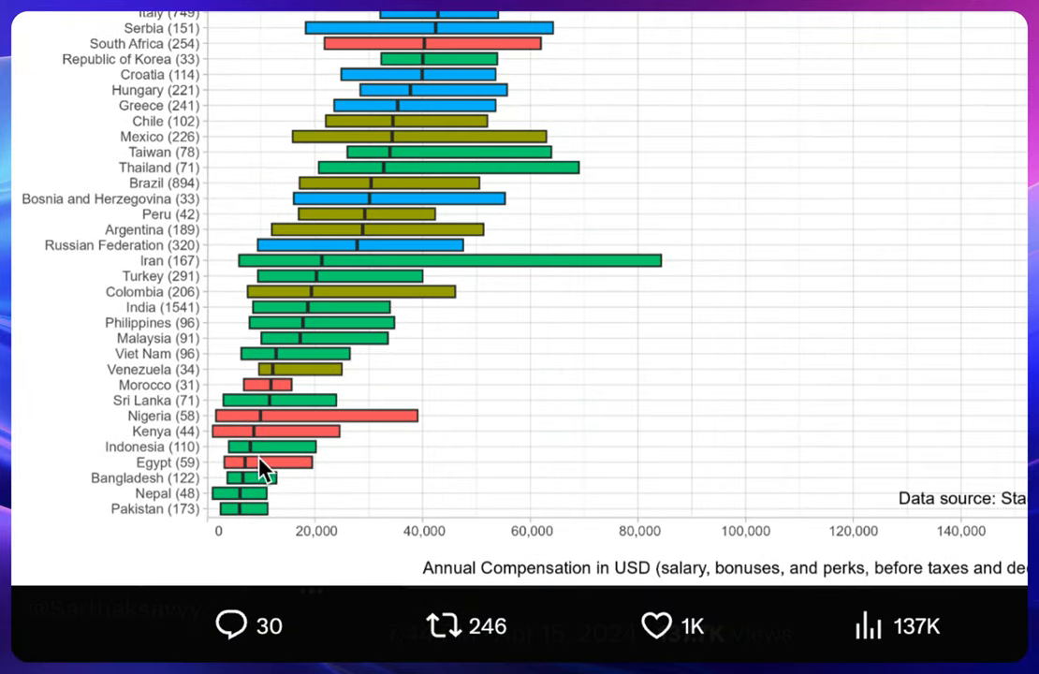
{"action": "mouse_move", "coordinate": [220, 356]}
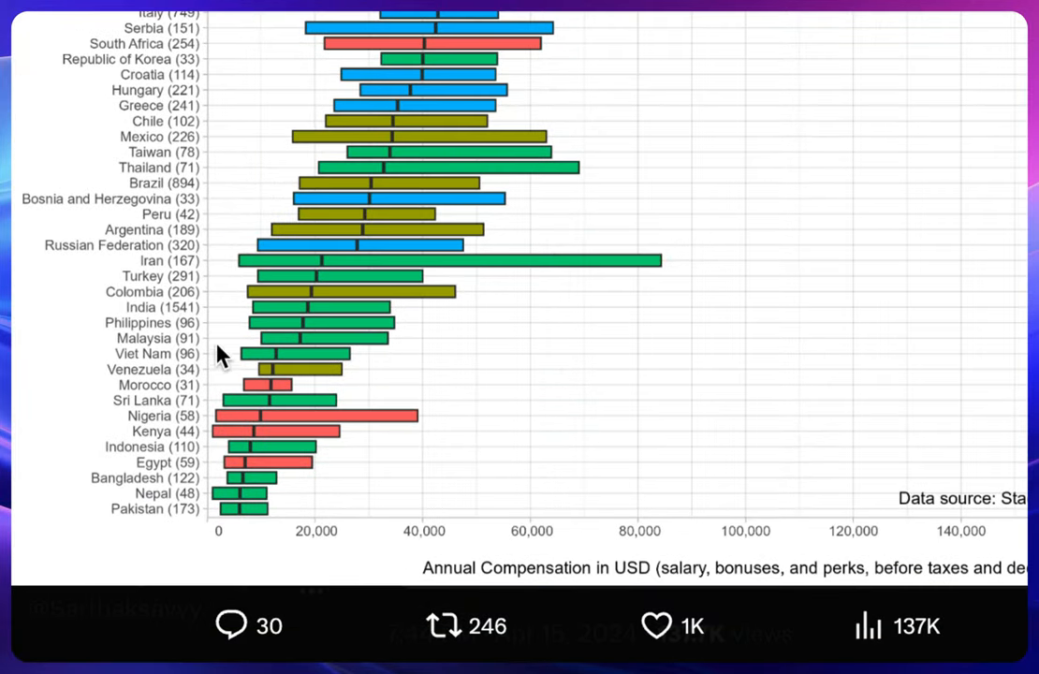
{"action": "mouse_move", "coordinate": [363, 407]}
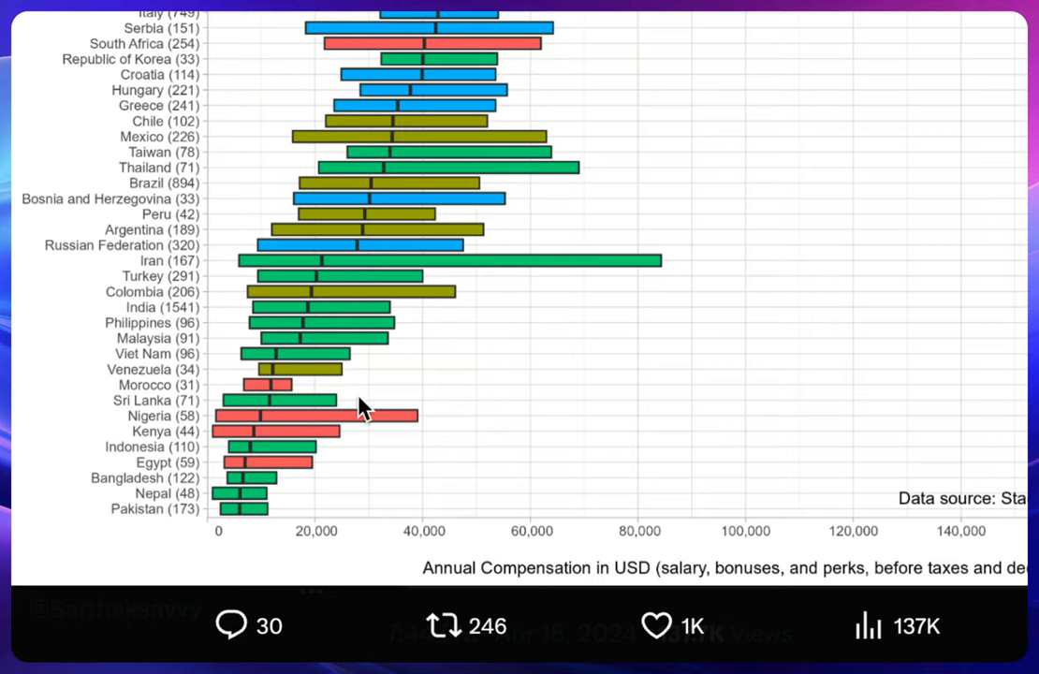
{"action": "mouse_move", "coordinate": [412, 403]}
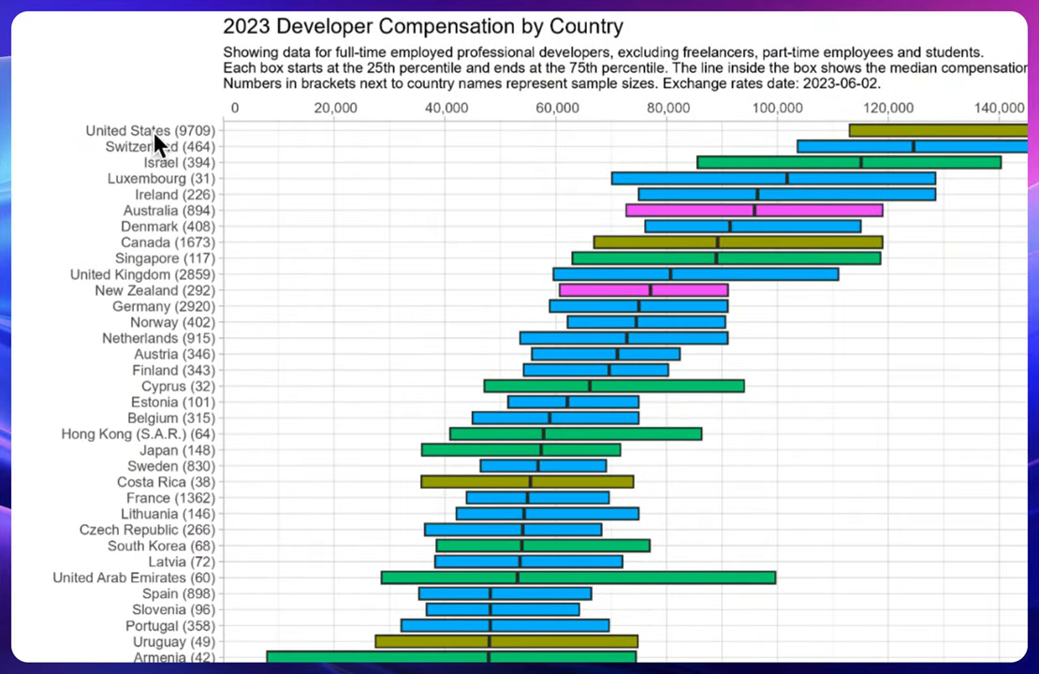
{"action": "mouse_move", "coordinate": [159, 196]}
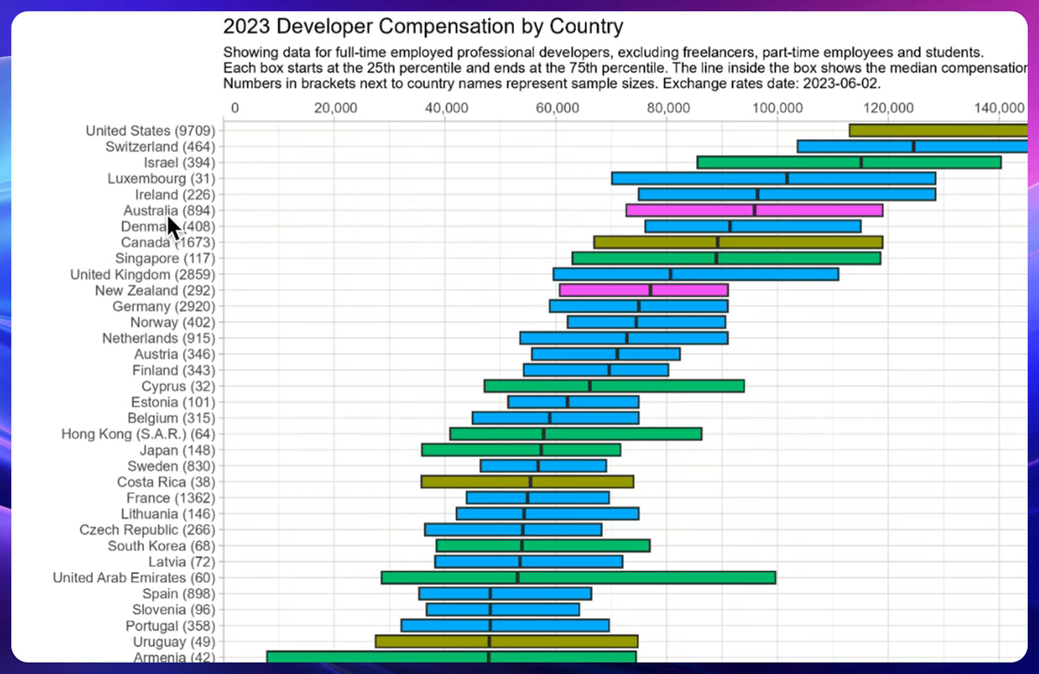
{"action": "mouse_move", "coordinate": [241, 267]}
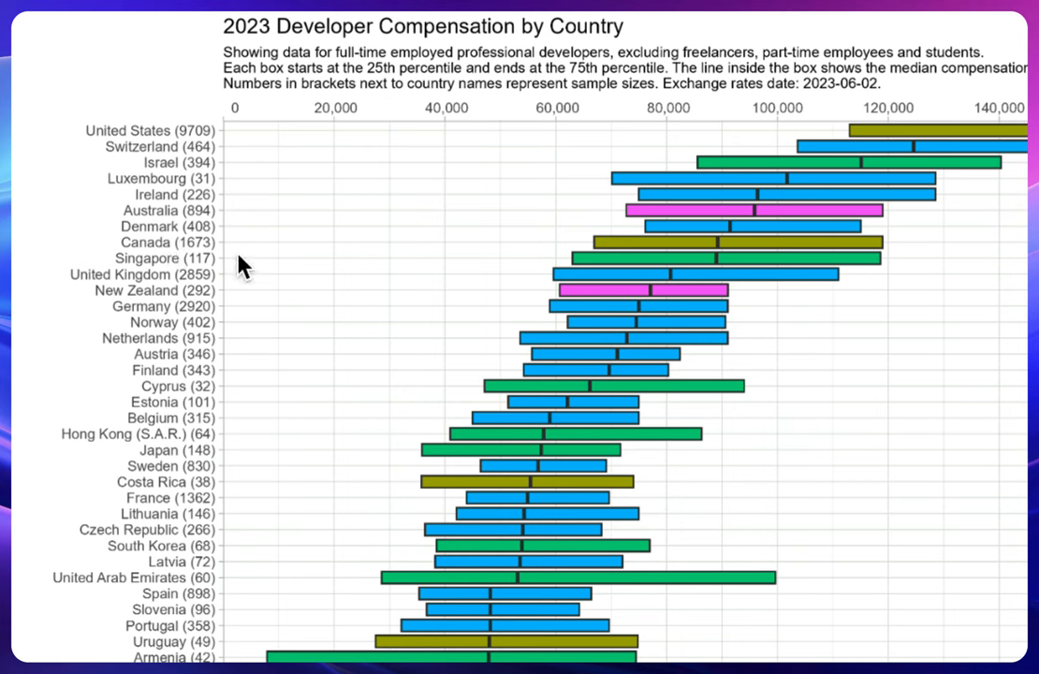
{"action": "mouse_move", "coordinate": [390, 263]}
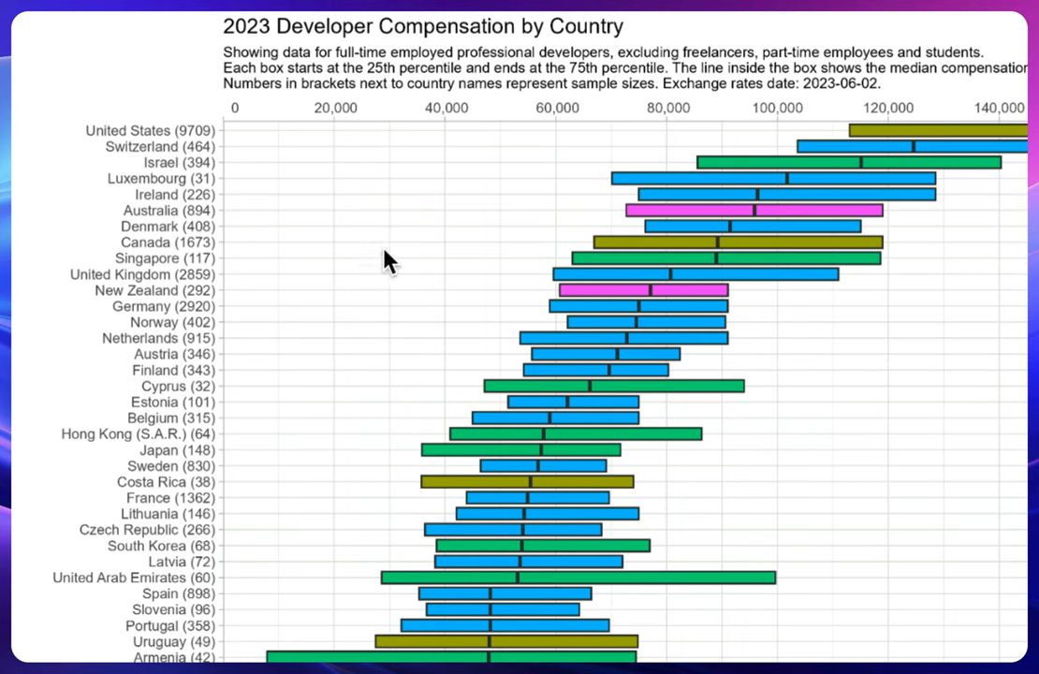
{"action": "mouse_move", "coordinate": [234, 176]}
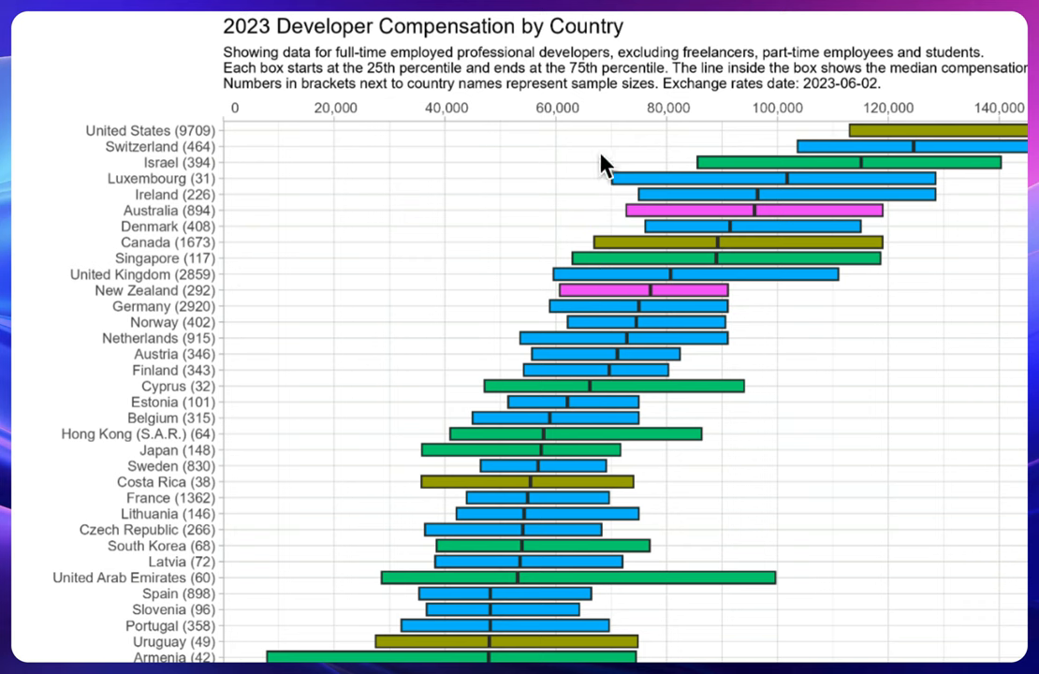
{"action": "mouse_move", "coordinate": [663, 126]}
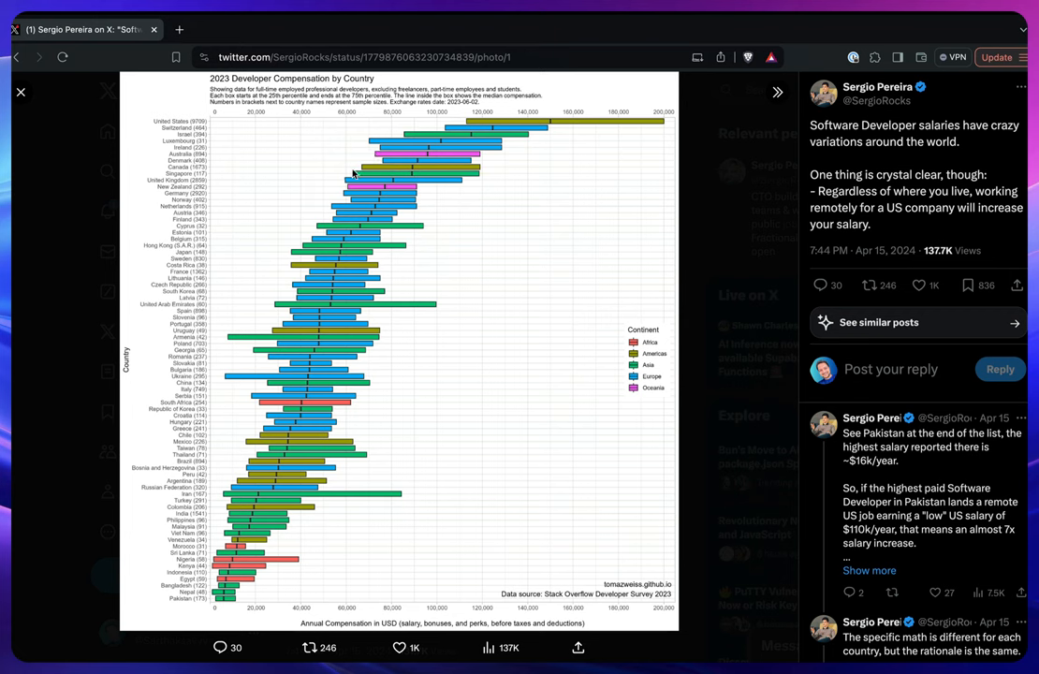
{"action": "mouse_move", "coordinate": [288, 431]}
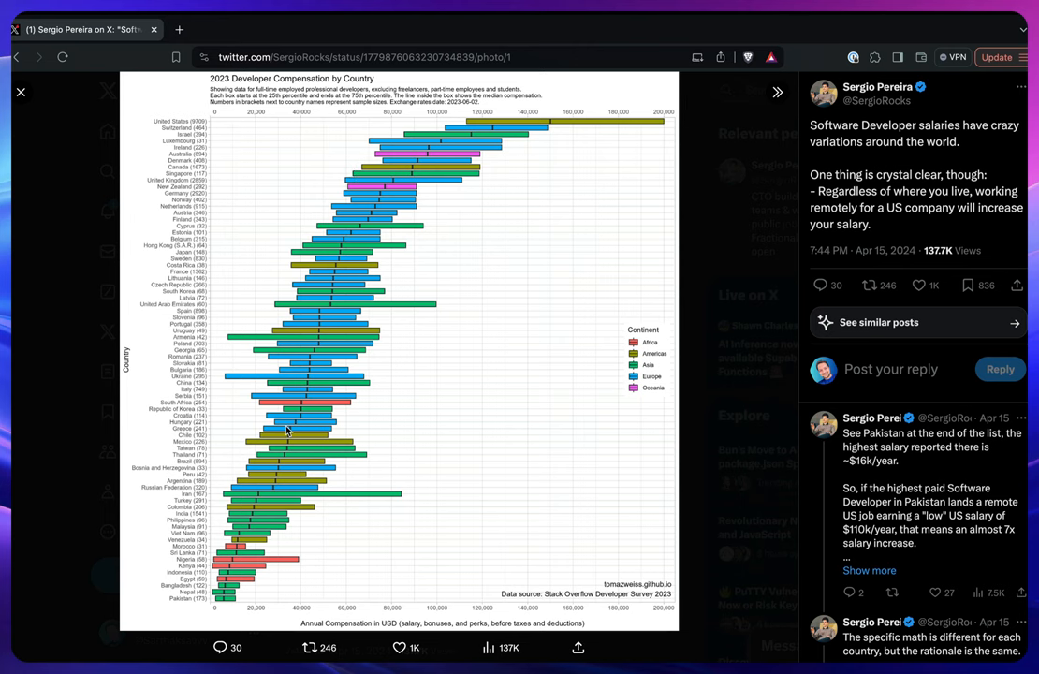
{"action": "mouse_move", "coordinate": [448, 143]}
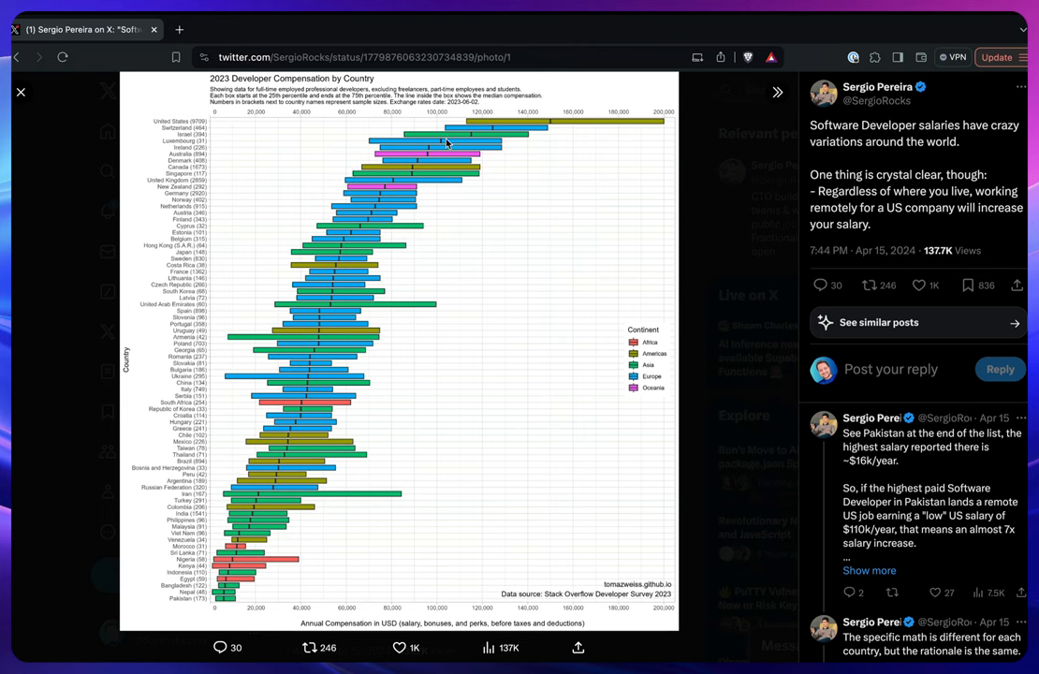
{"action": "mouse_move", "coordinate": [233, 159]}
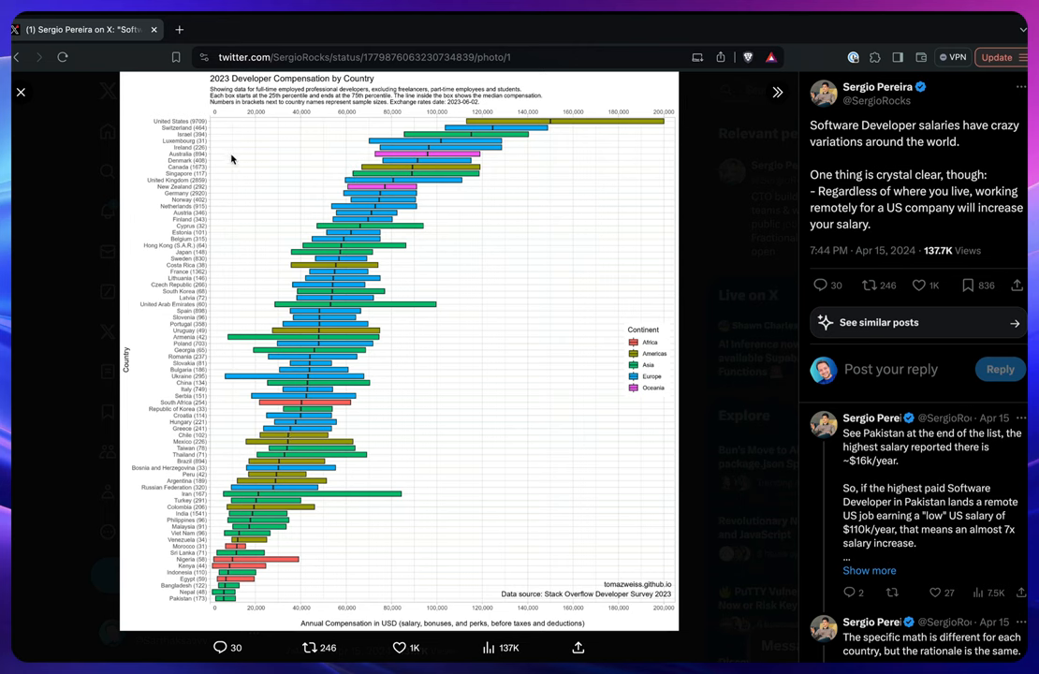
{"action": "mouse_move", "coordinate": [278, 170]}
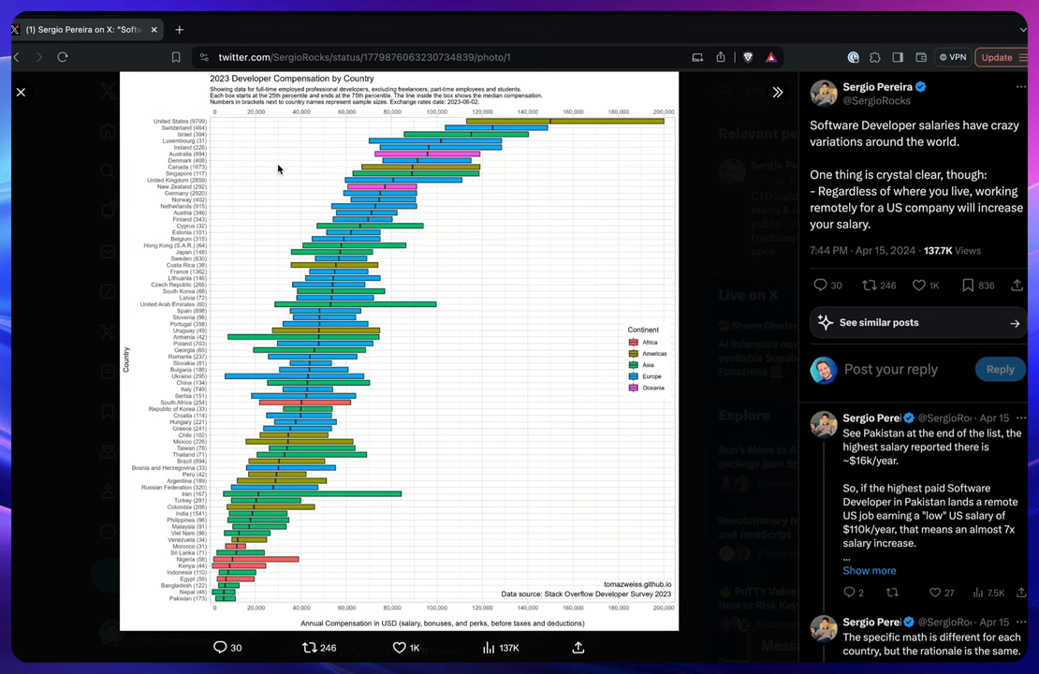
{"action": "mouse_move", "coordinate": [268, 534]}
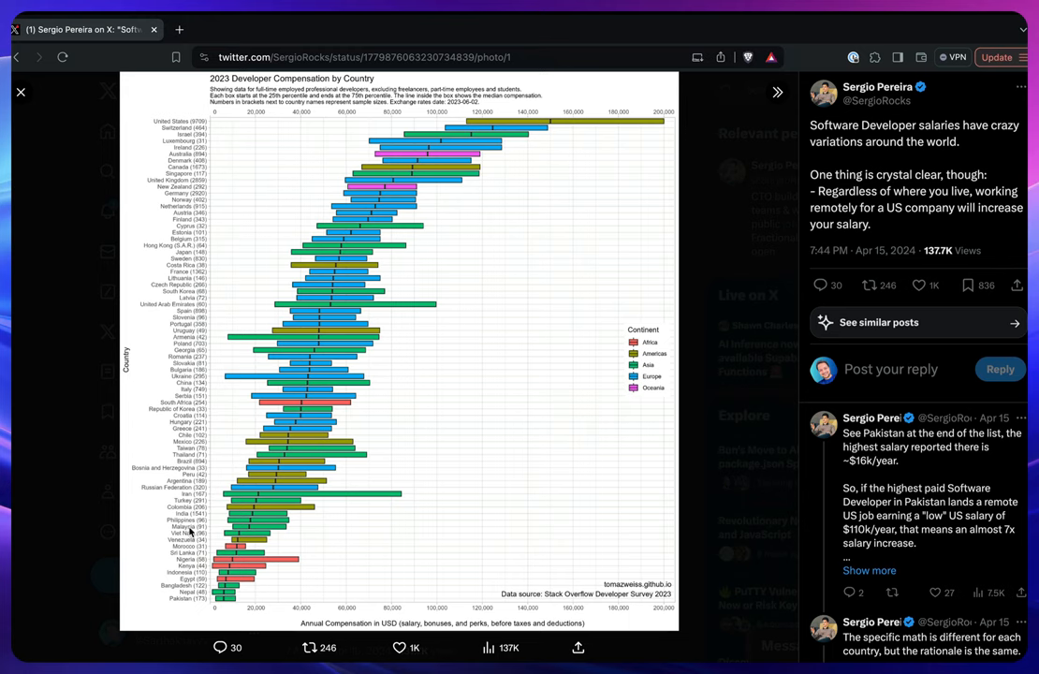
{"action": "mouse_move", "coordinate": [257, 559]}
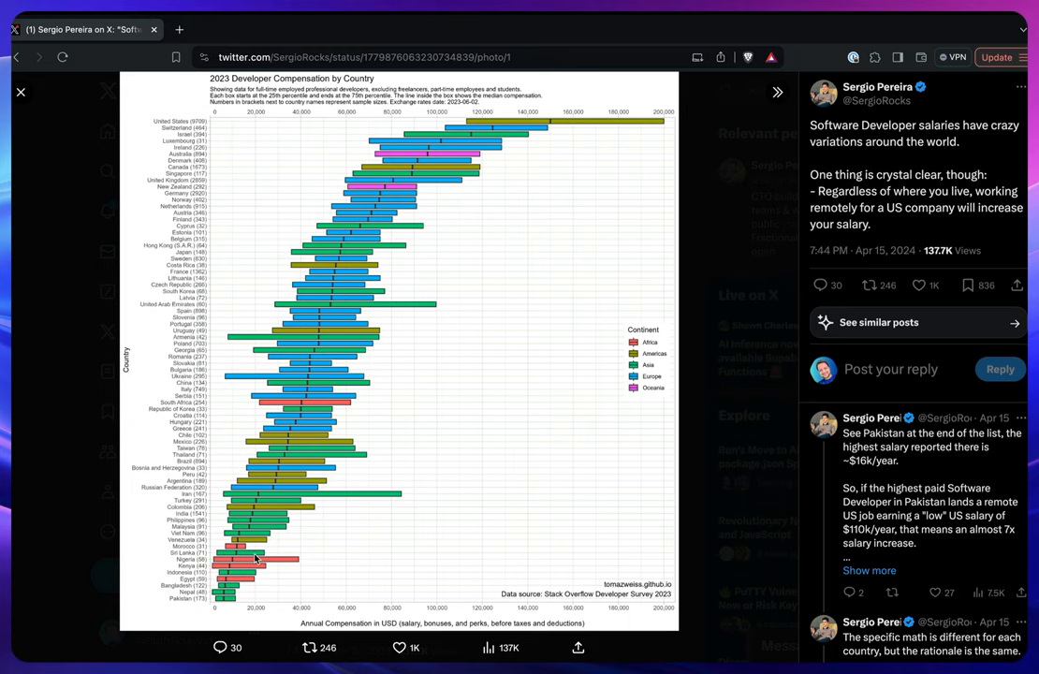
{"action": "mouse_move", "coordinate": [472, 307]}
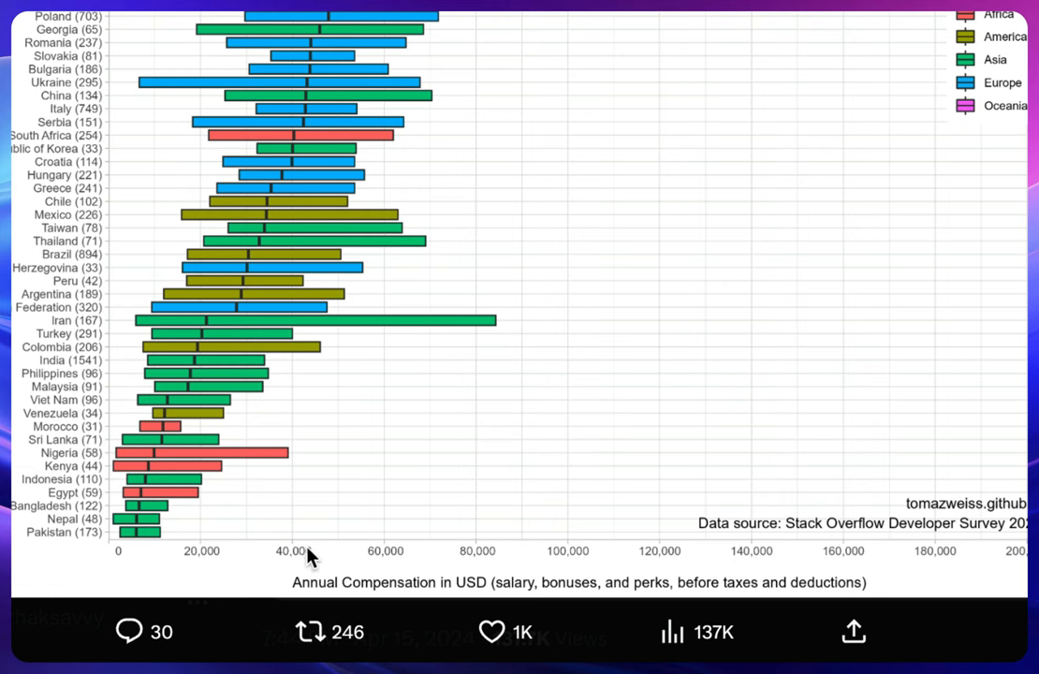
{"action": "mouse_move", "coordinate": [235, 458]}
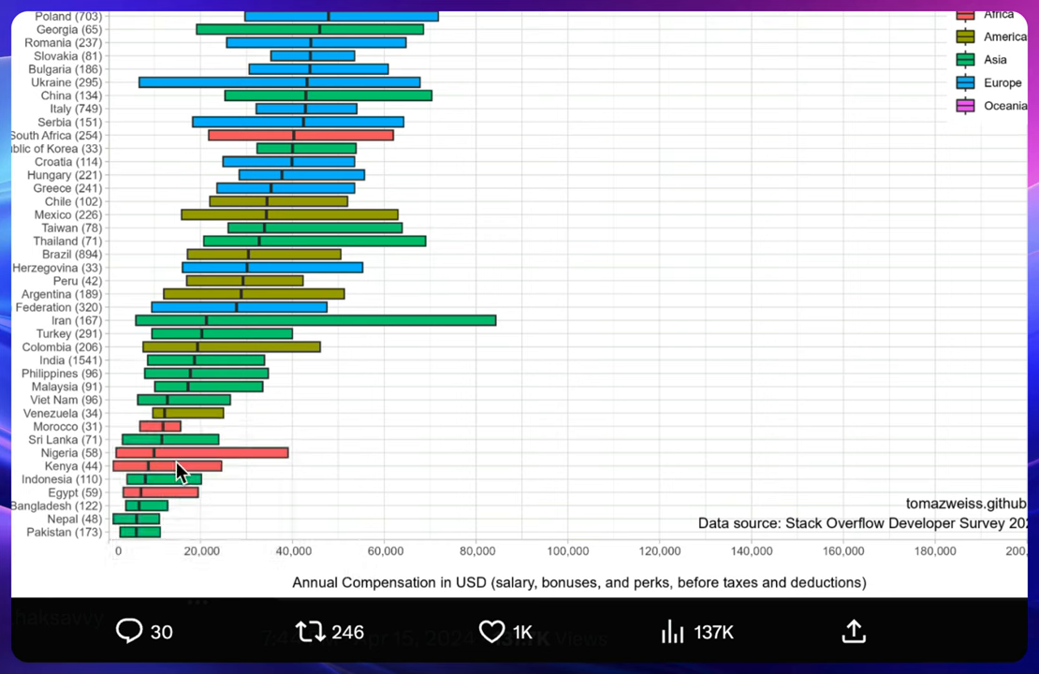
{"action": "mouse_move", "coordinate": [190, 538]}
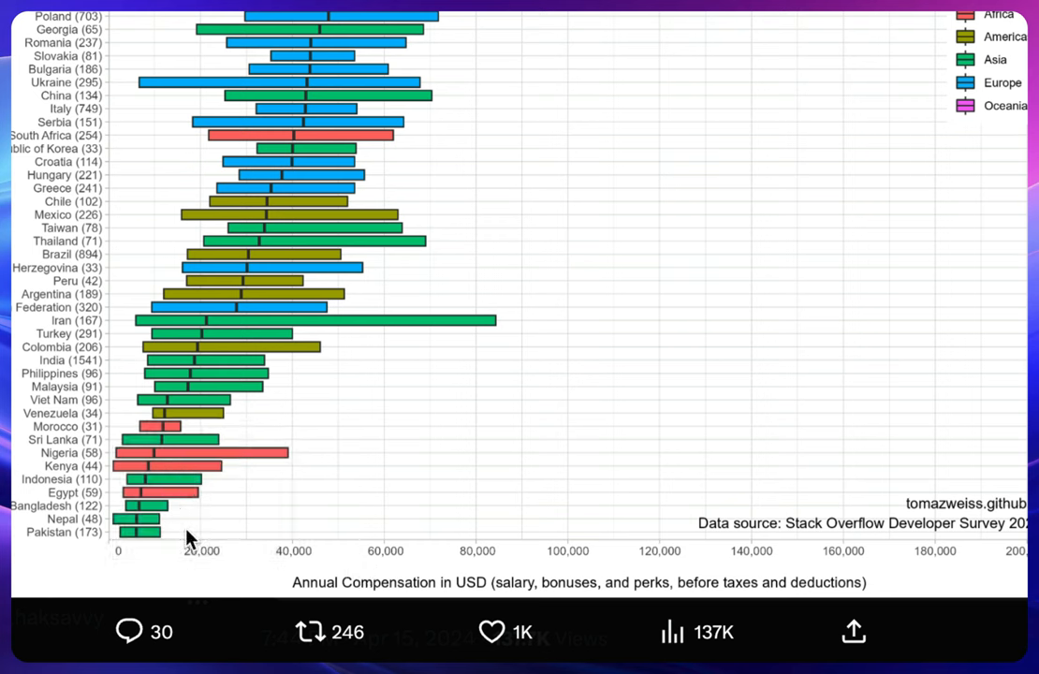
{"action": "mouse_move", "coordinate": [205, 541]}
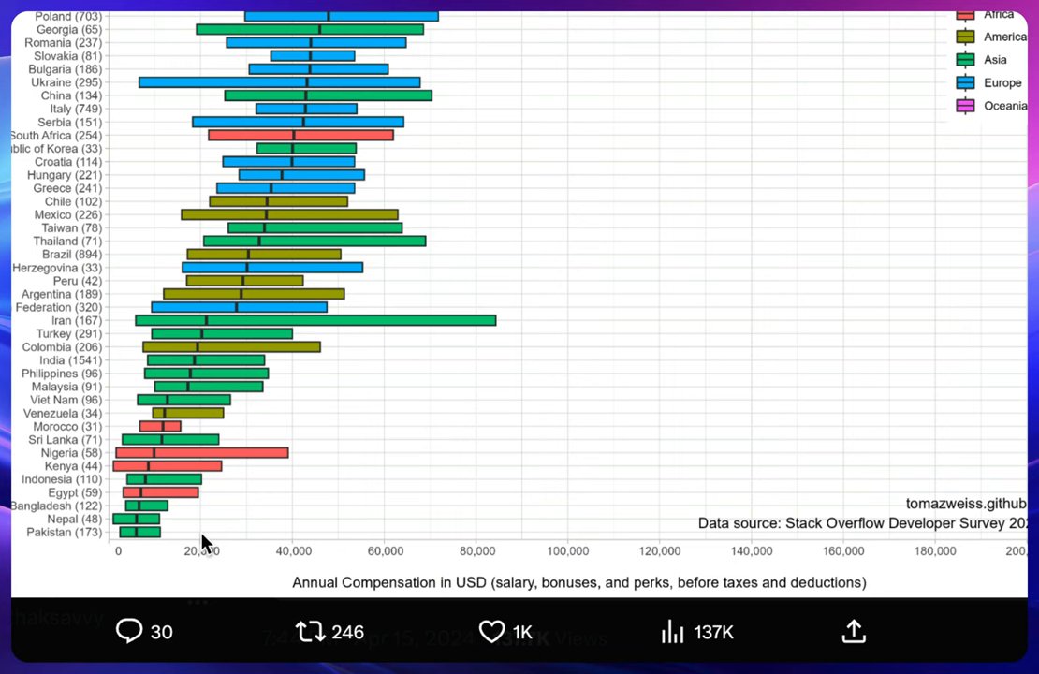
{"action": "mouse_move", "coordinate": [330, 497]}
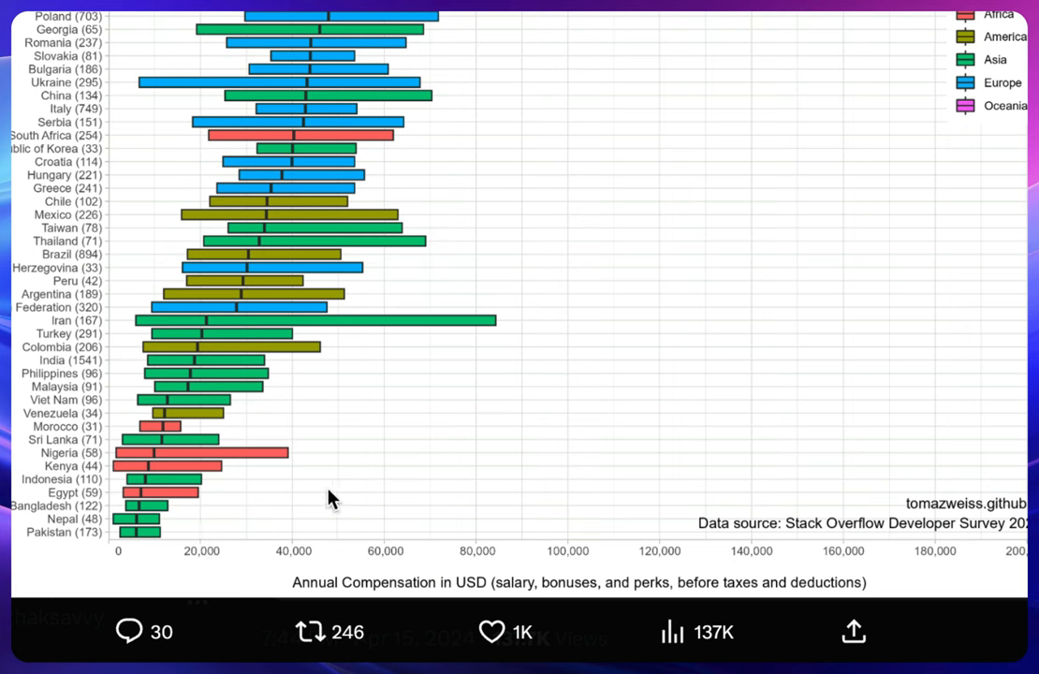
{"action": "mouse_move", "coordinate": [337, 442]}
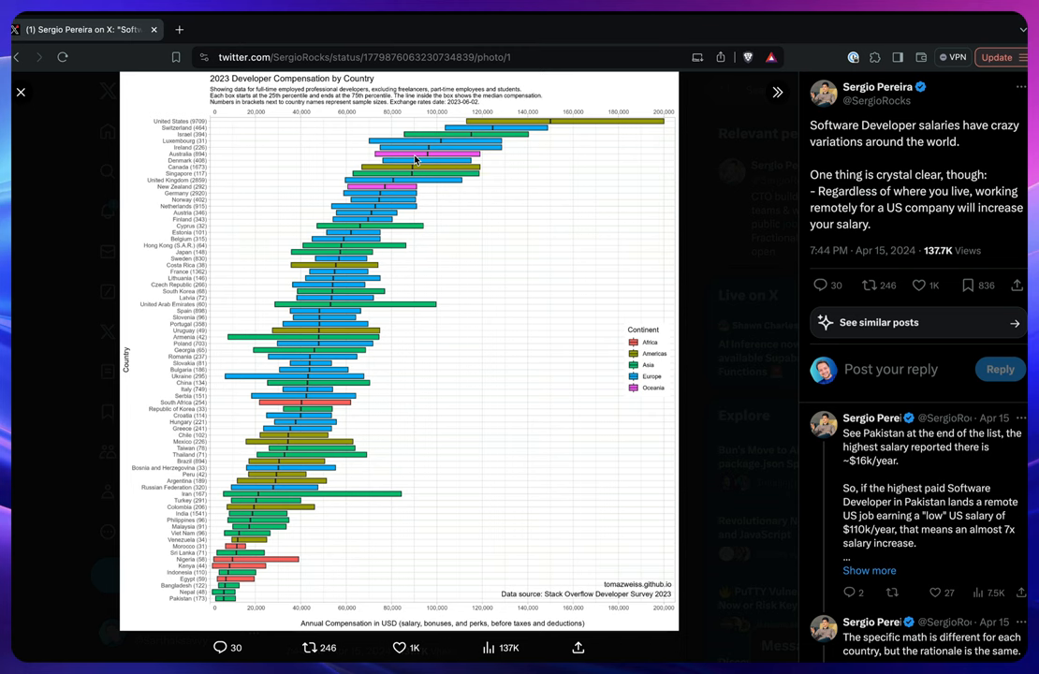
{"action": "mouse_move", "coordinate": [468, 118]}
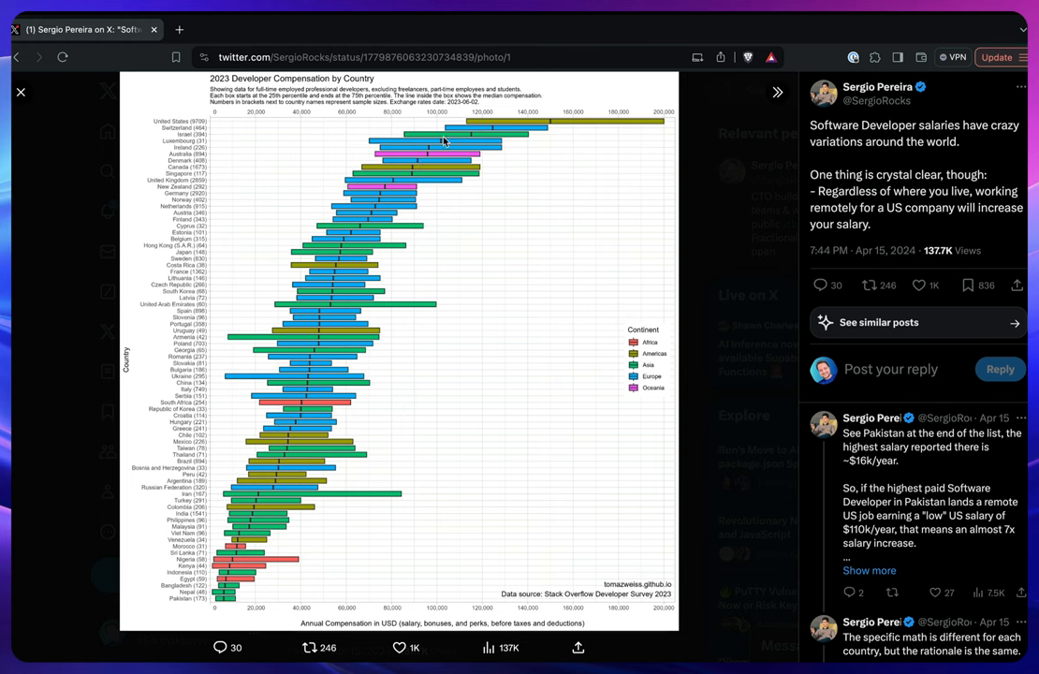
{"action": "mouse_move", "coordinate": [474, 106]}
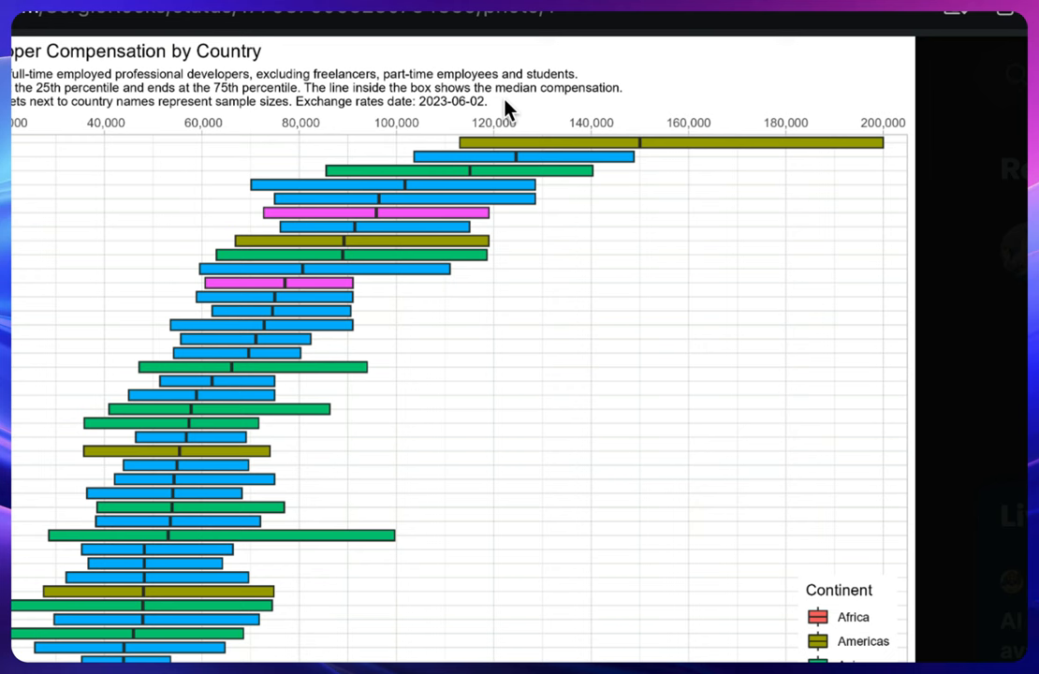
{"action": "mouse_move", "coordinate": [445, 183]}
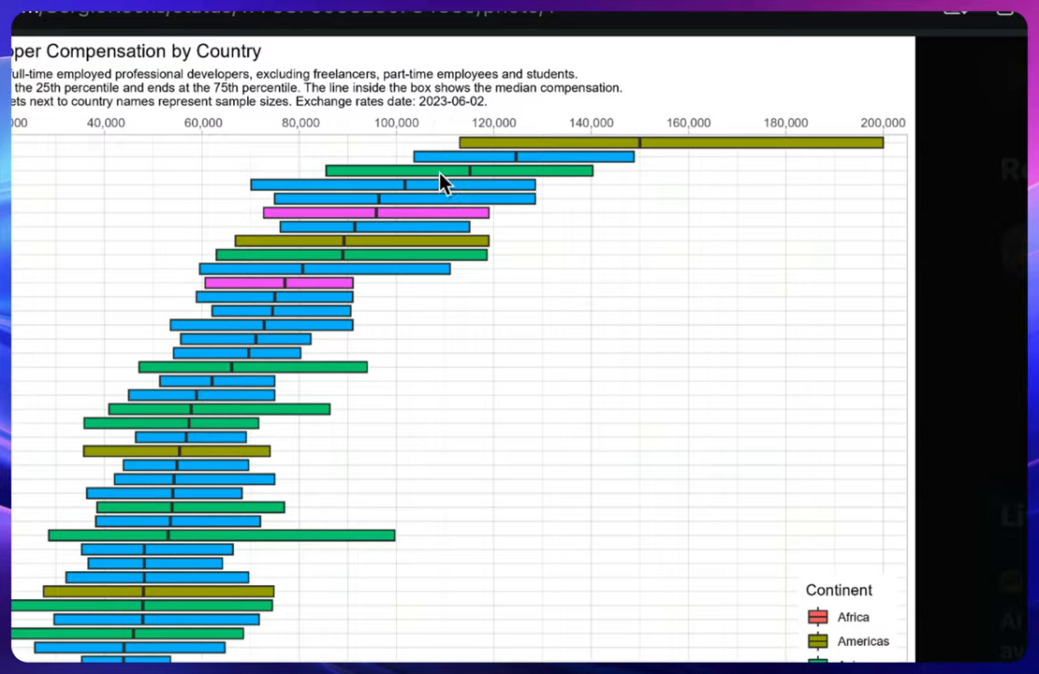
{"action": "mouse_move", "coordinate": [422, 150]}
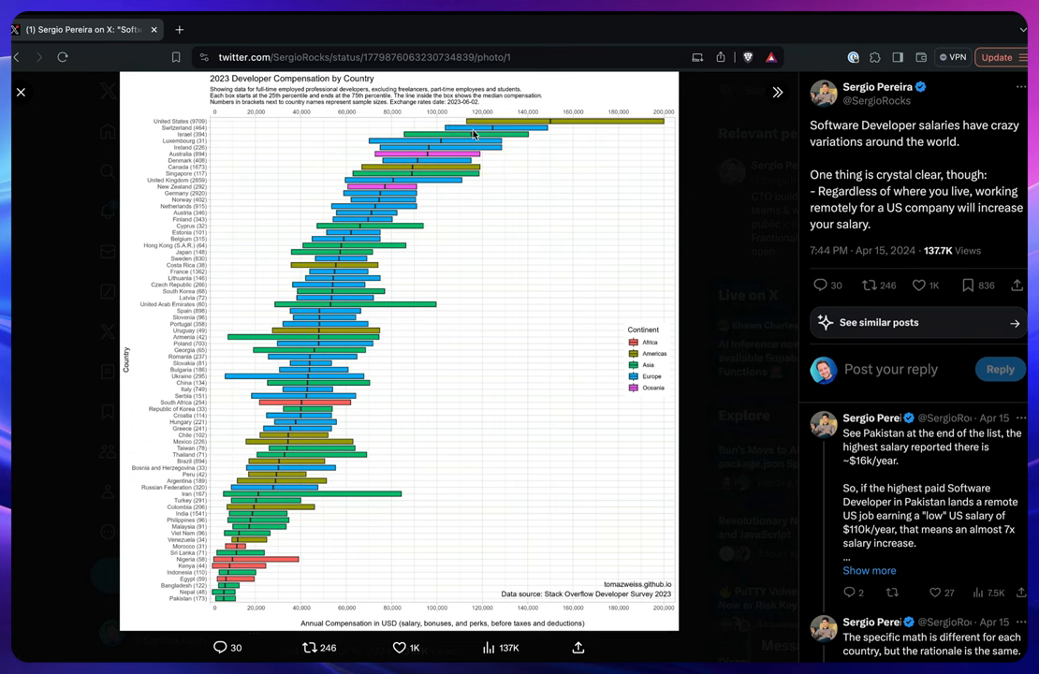
{"action": "mouse_move", "coordinate": [573, 154]}
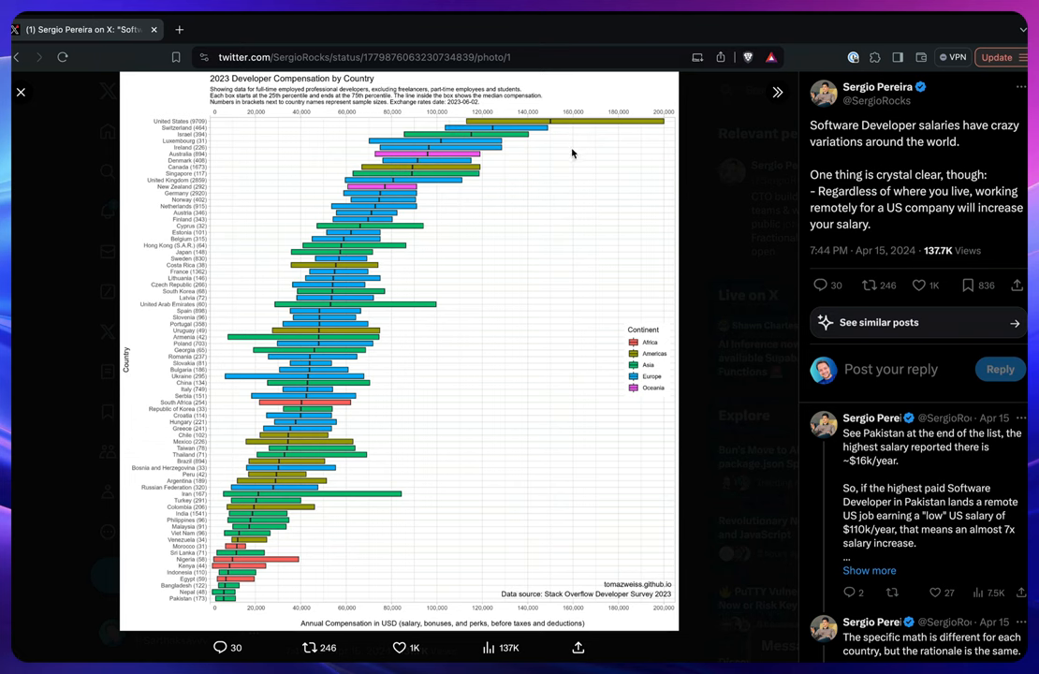
{"action": "mouse_move", "coordinate": [489, 131]}
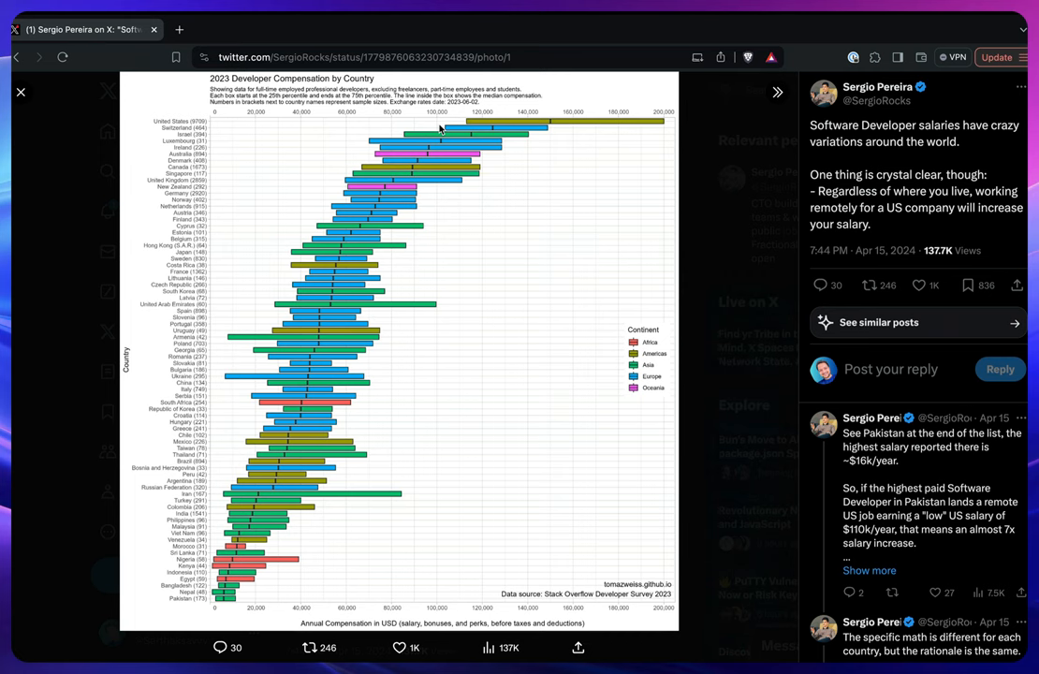
{"action": "mouse_move", "coordinate": [243, 548]}
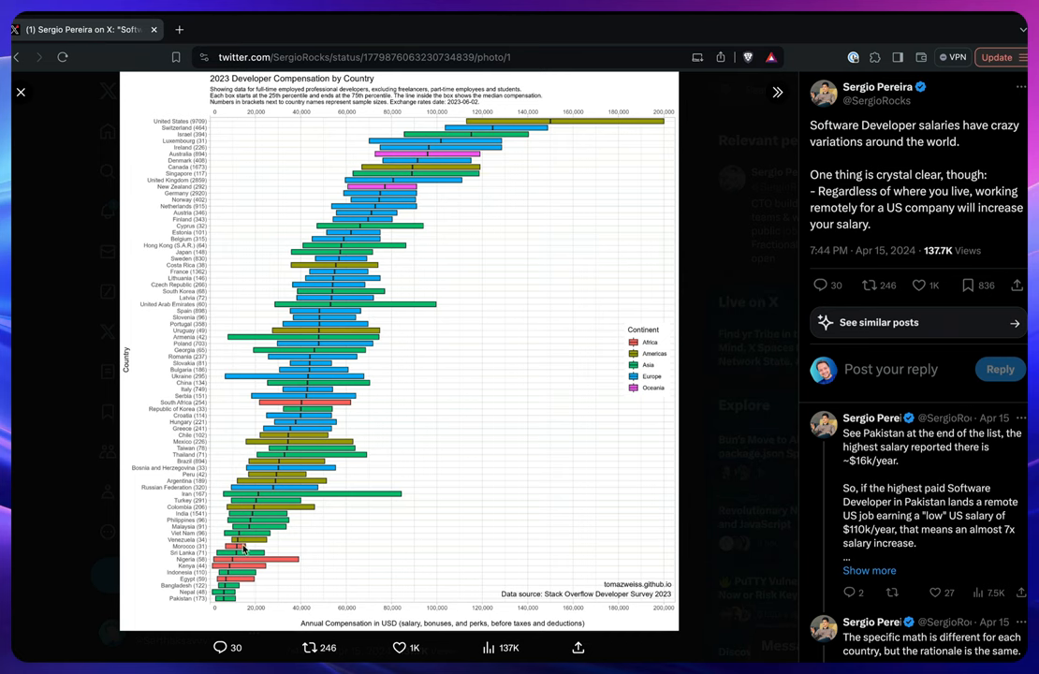
{"action": "mouse_move", "coordinate": [302, 565]}
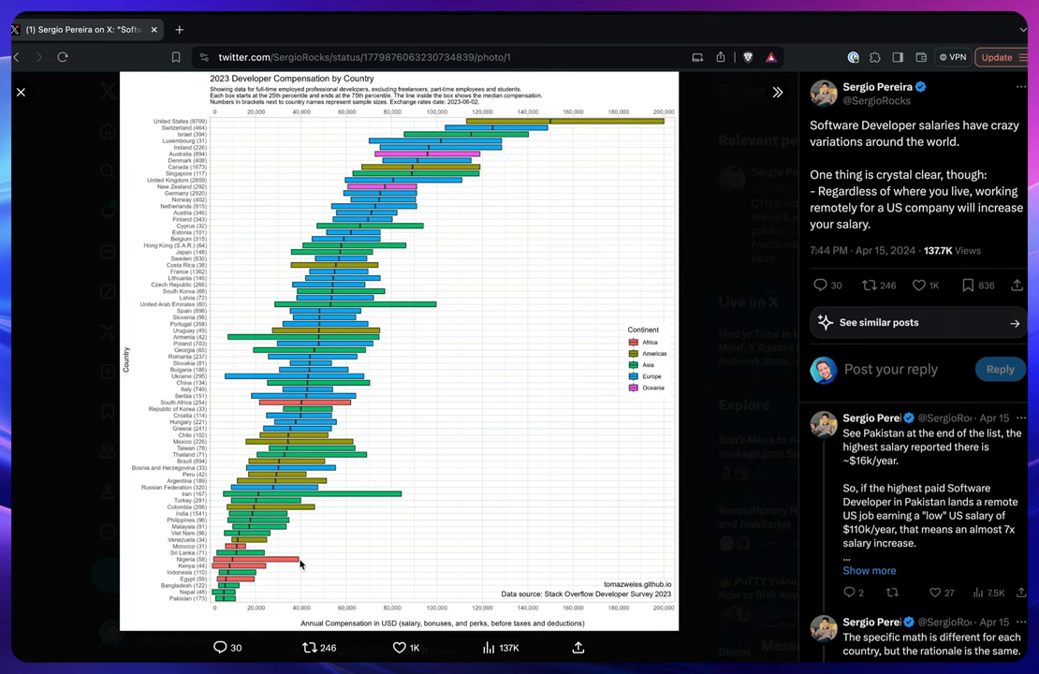
{"action": "mouse_move", "coordinate": [323, 148]}
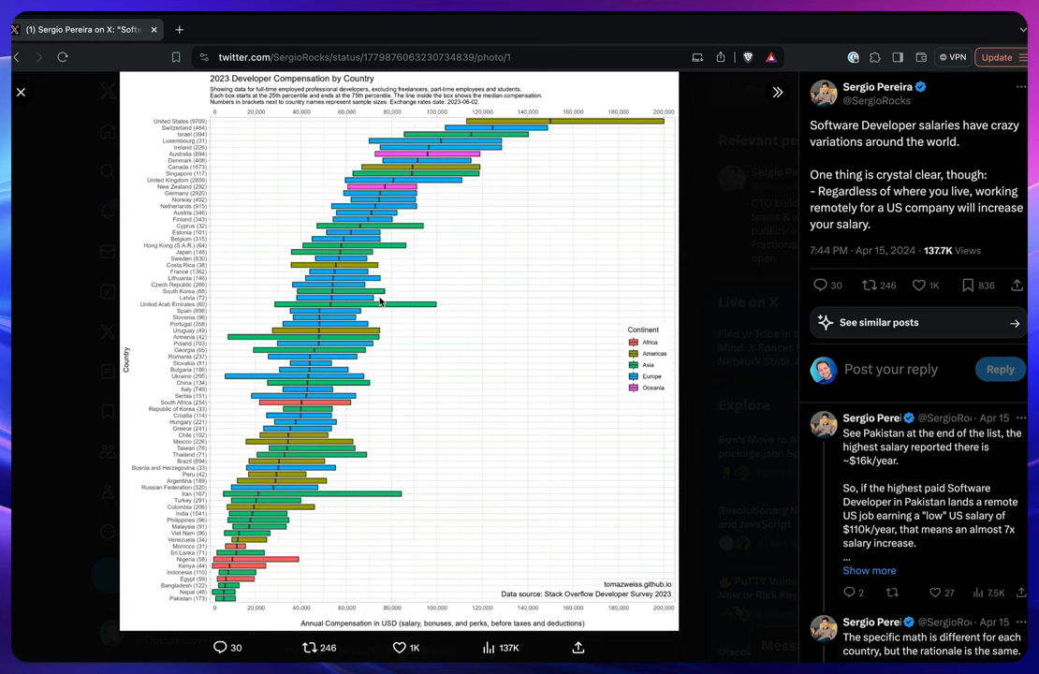
{"action": "mouse_move", "coordinate": [391, 174]}
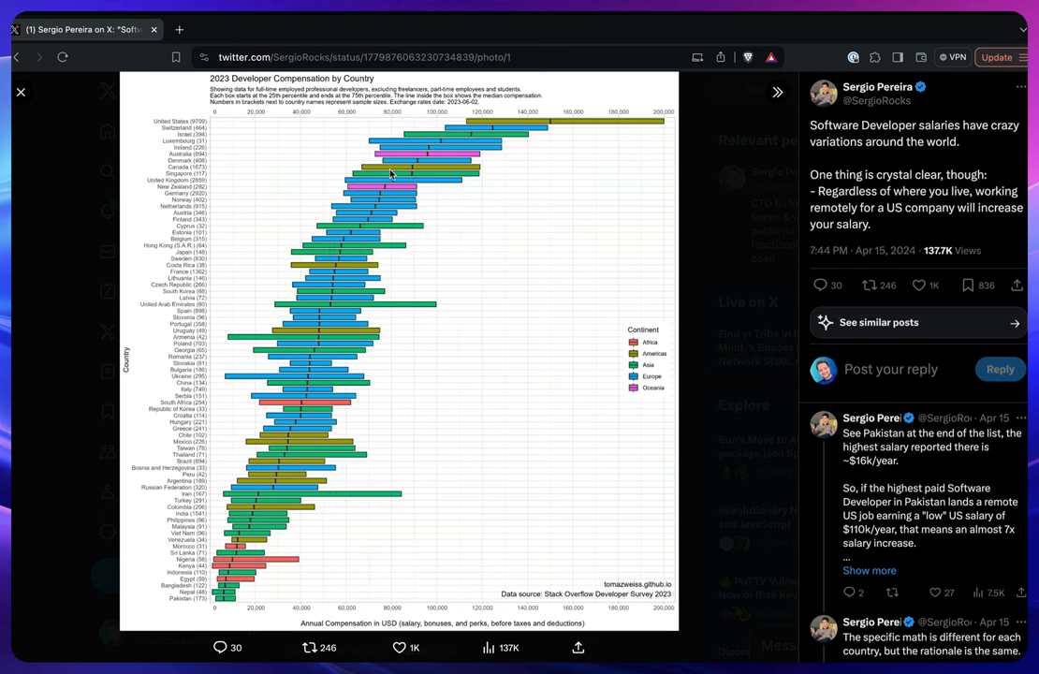
{"action": "mouse_move", "coordinate": [368, 236]}
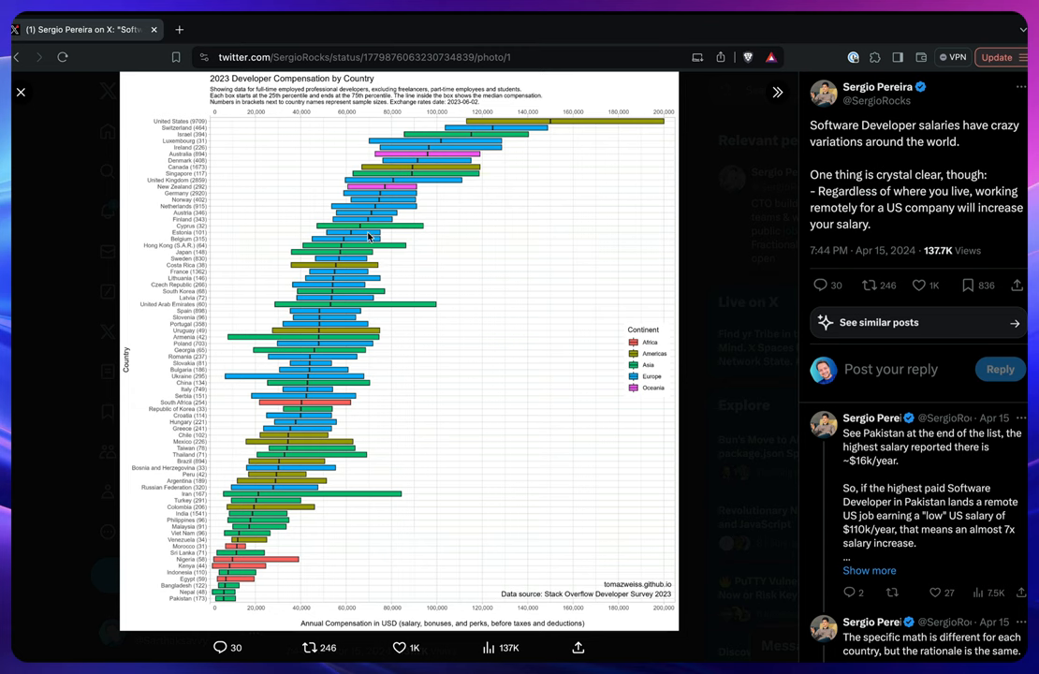
{"action": "mouse_move", "coordinate": [454, 222]}
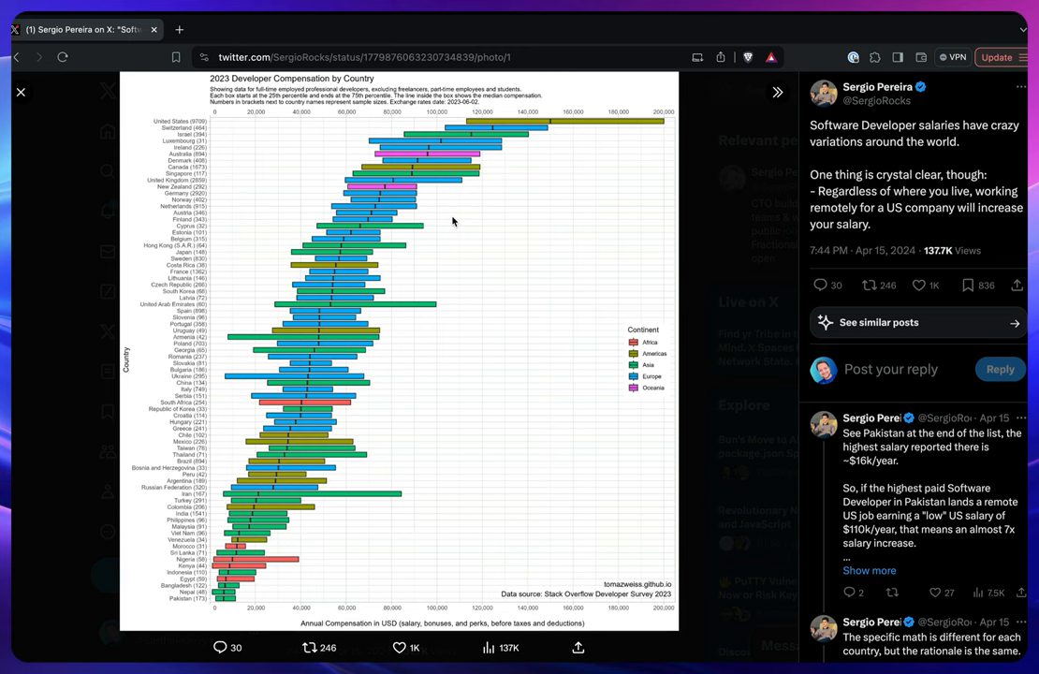
{"action": "mouse_move", "coordinate": [454, 124]}
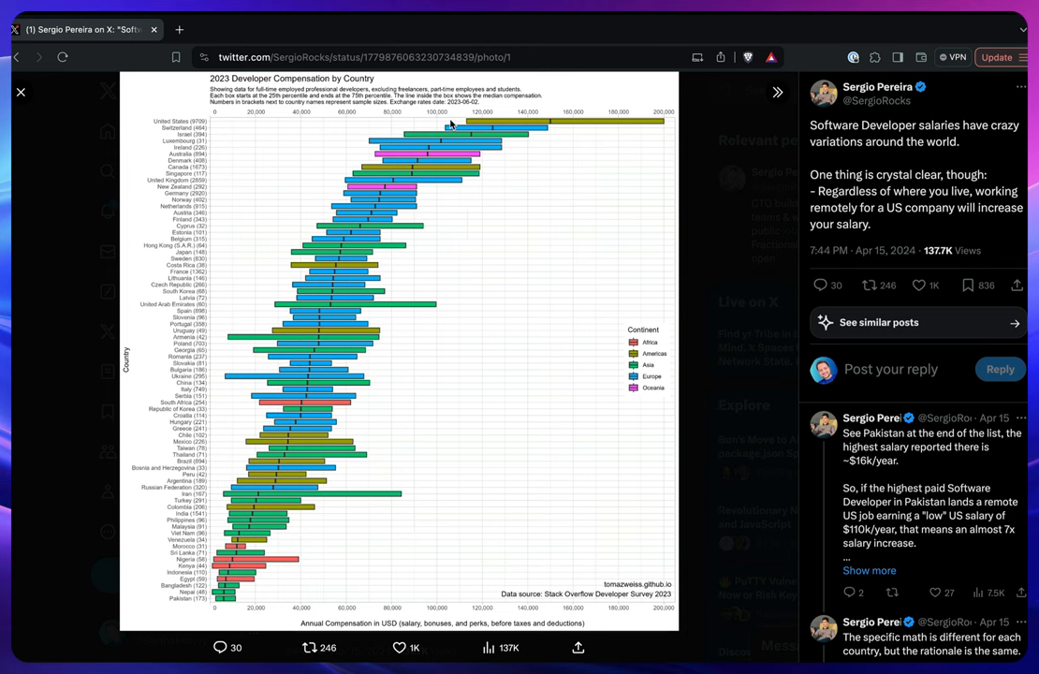
{"action": "mouse_move", "coordinate": [446, 183]}
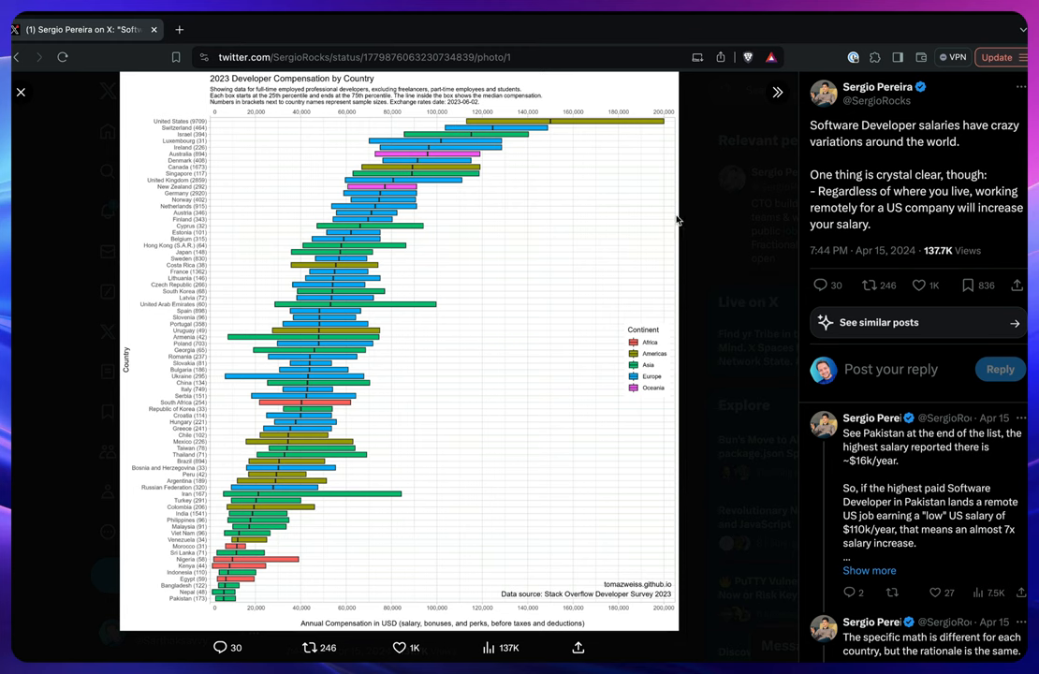
{"action": "mouse_move", "coordinate": [521, 159]}
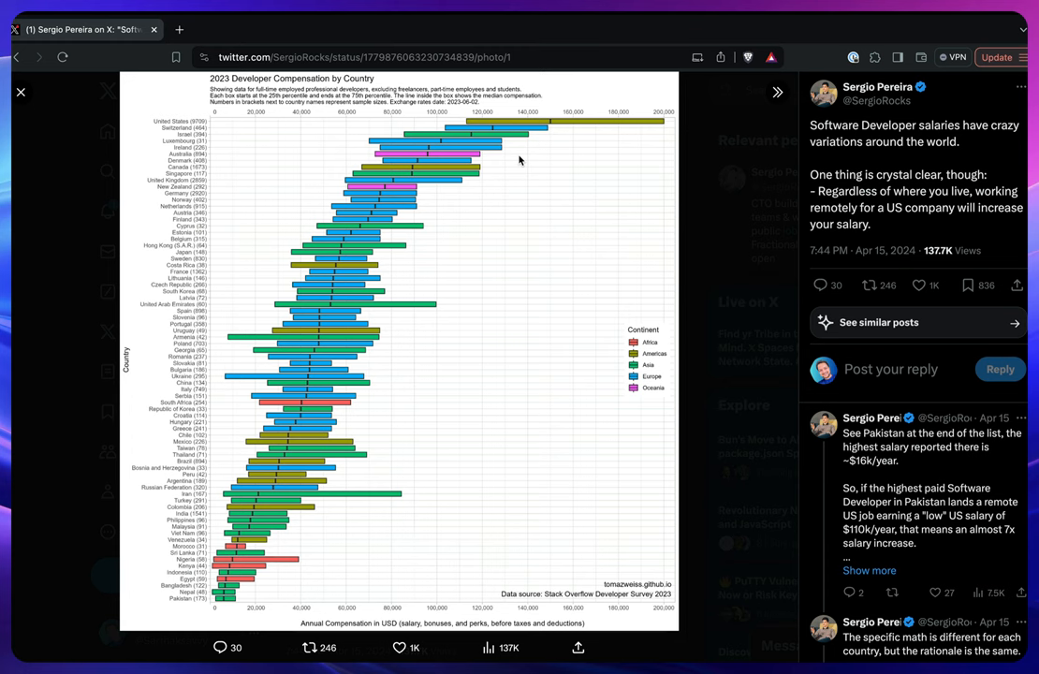